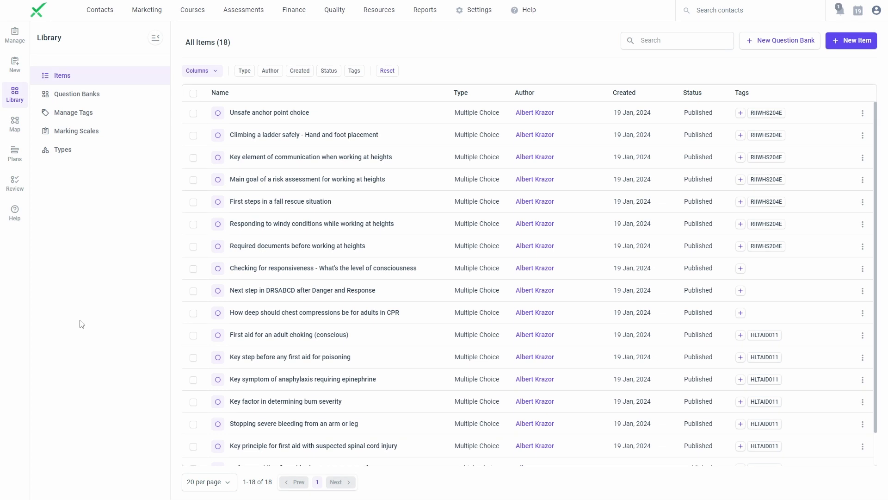
pyautogui.moveTo(81, 323)
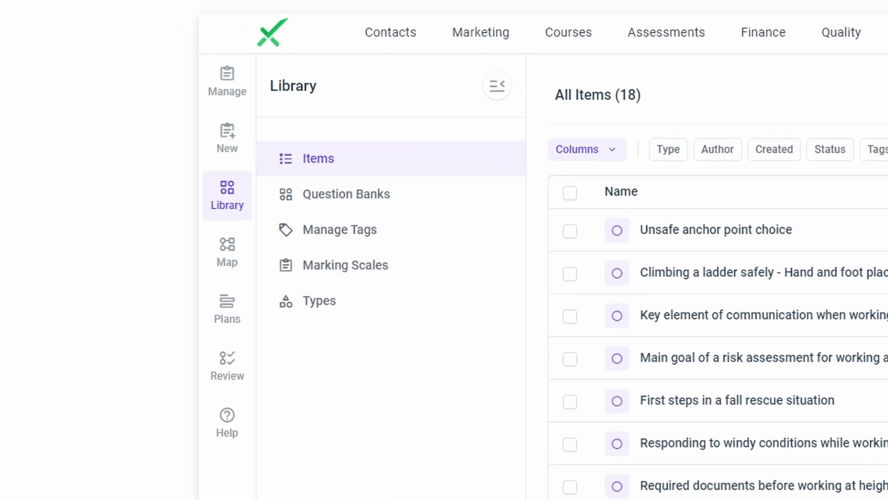
# - Browse the library's question banks, marking scales and assessment types, then return to all items
pyautogui.click(346, 194)
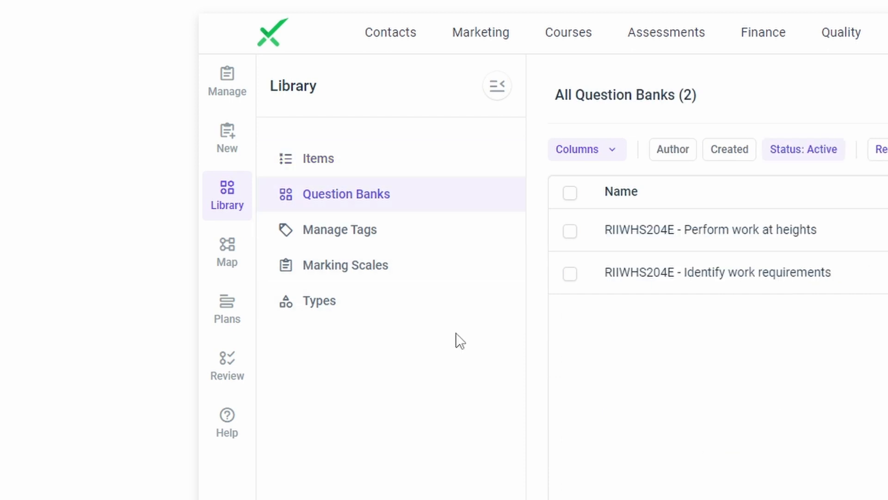
pyautogui.click(344, 265)
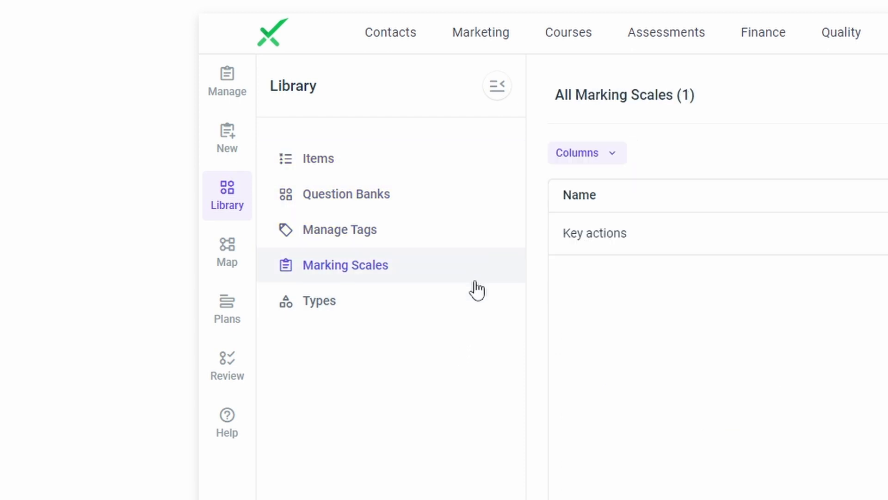
pyautogui.click(319, 300)
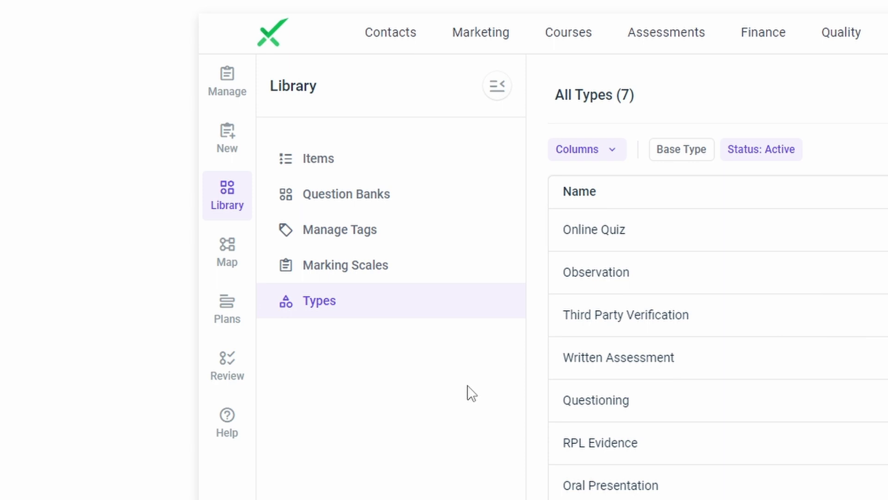
pyautogui.click(319, 158)
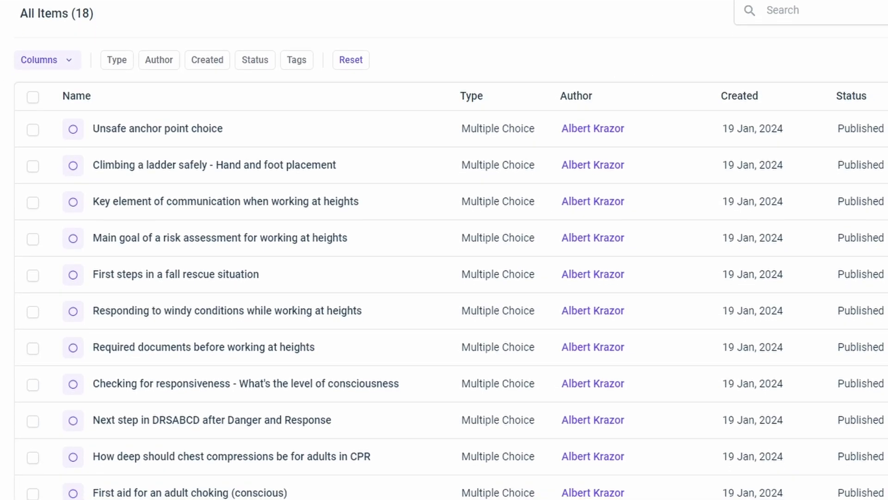
pyautogui.scroll(-3)
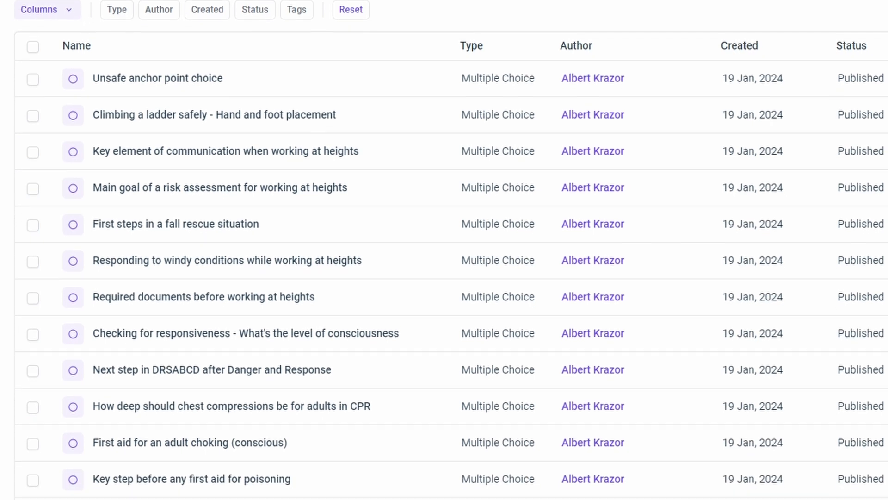
pyautogui.scroll(-3)
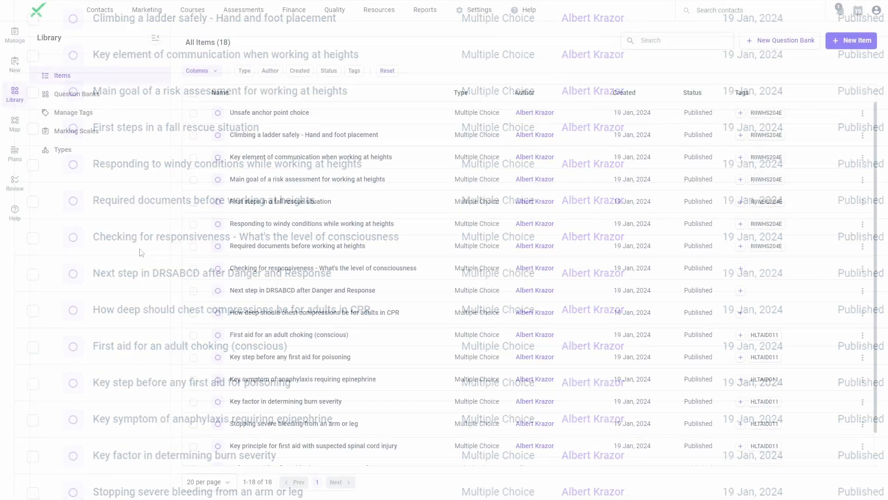
# - Create a new multiple-choice item and map it to the Work safely at heights unit
pyautogui.click(851, 40)
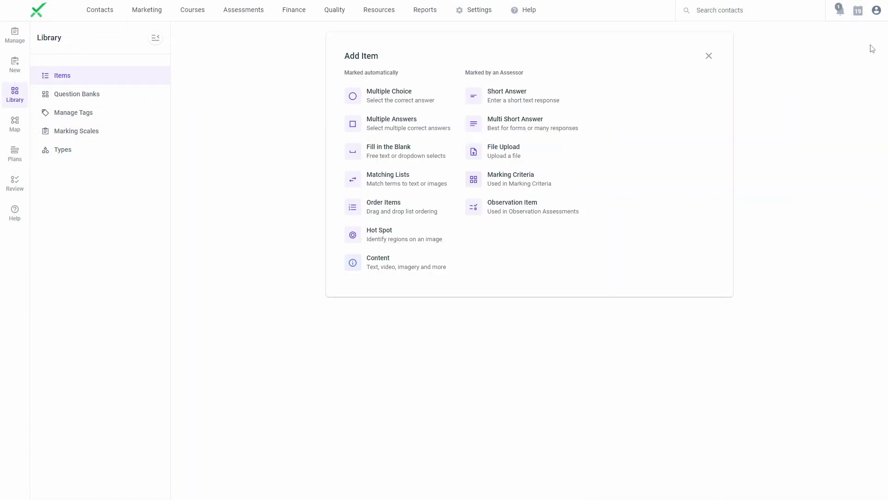
pyautogui.moveTo(702, 162)
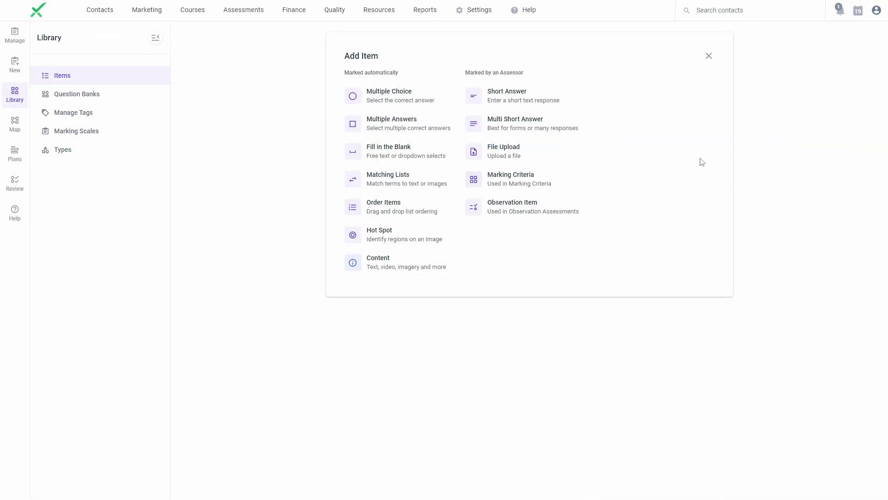
pyautogui.click(389, 95)
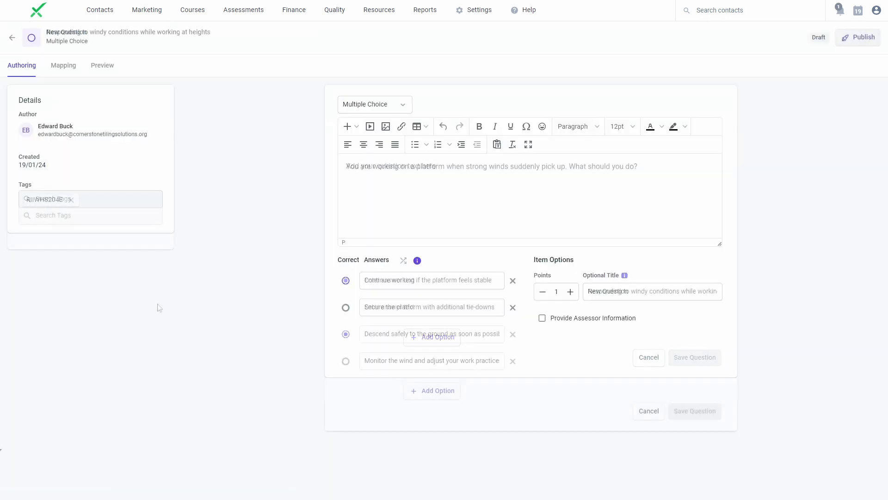
pyautogui.click(63, 66)
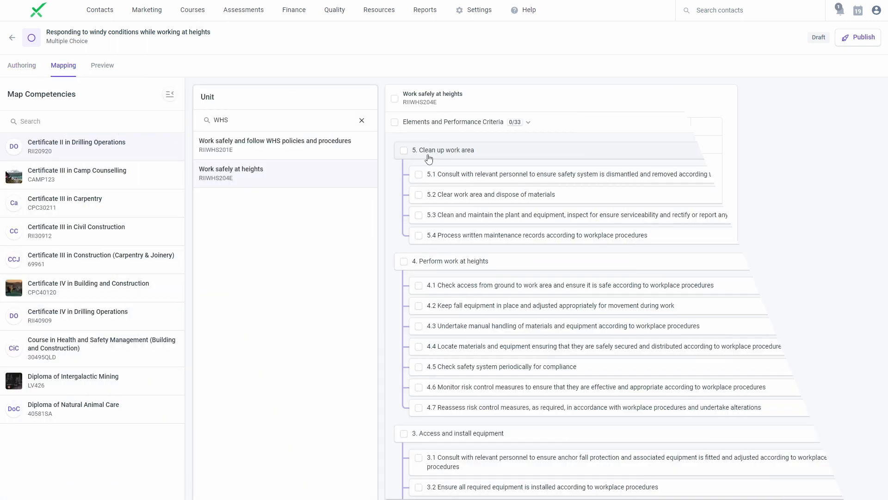
pyautogui.click(403, 149)
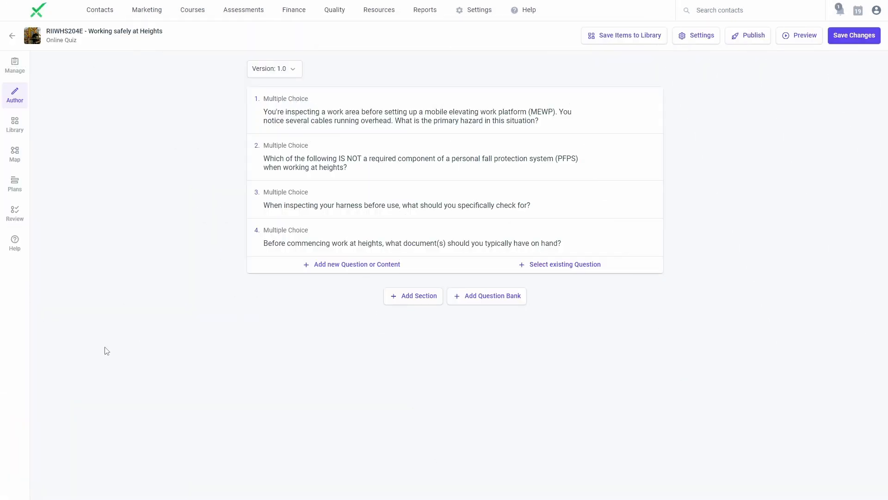
# - Add the Short Answer library item Immediate first aid, and save quiz question 4 to the library
pyautogui.click(565, 264)
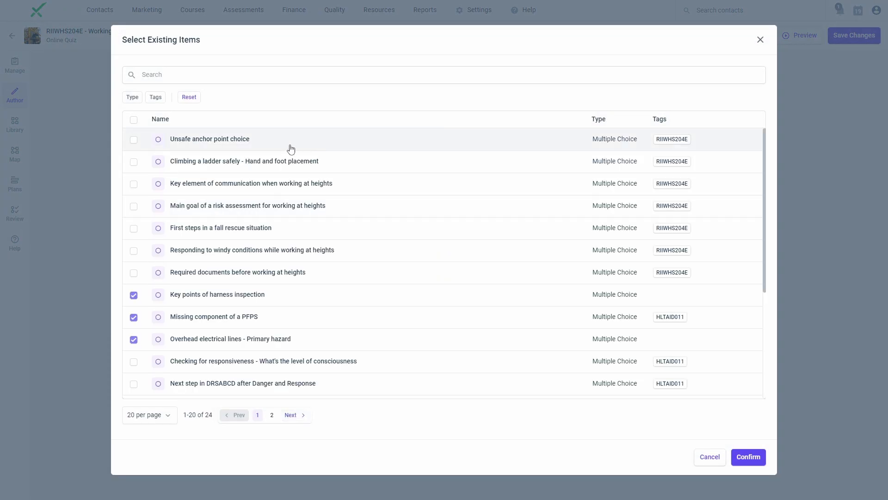
pyautogui.click(132, 97)
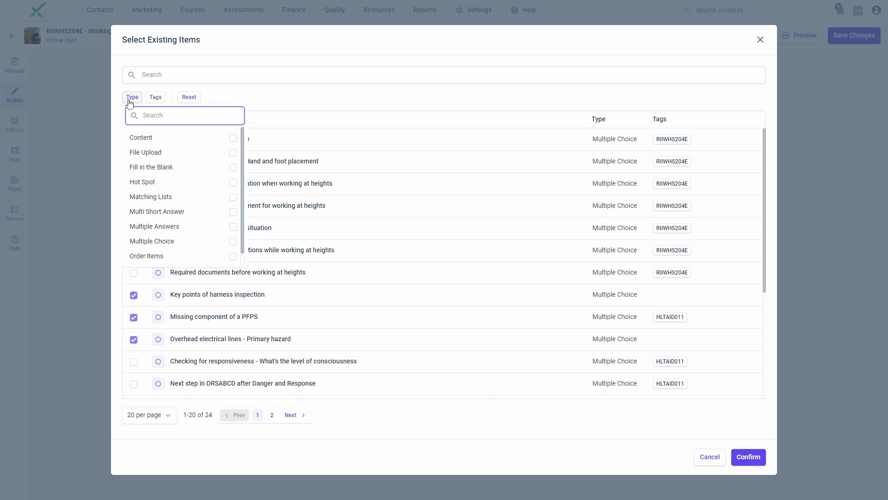
pyautogui.click(232, 258)
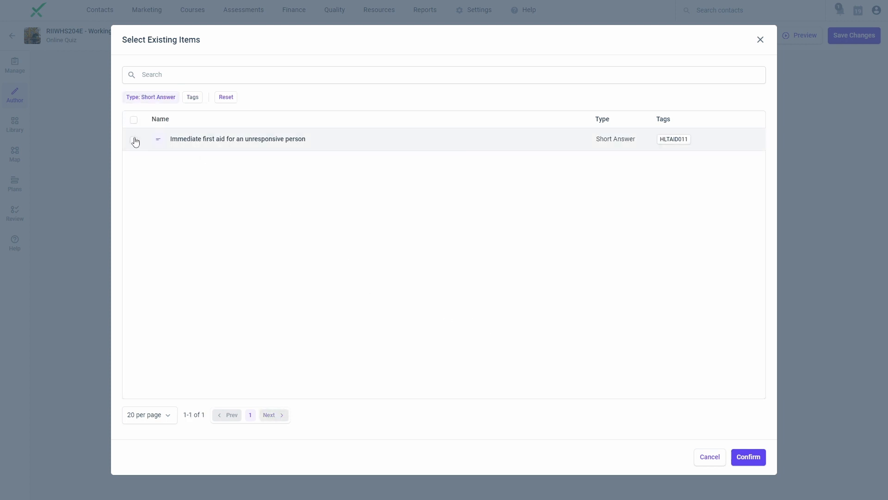
pyautogui.click(747, 457)
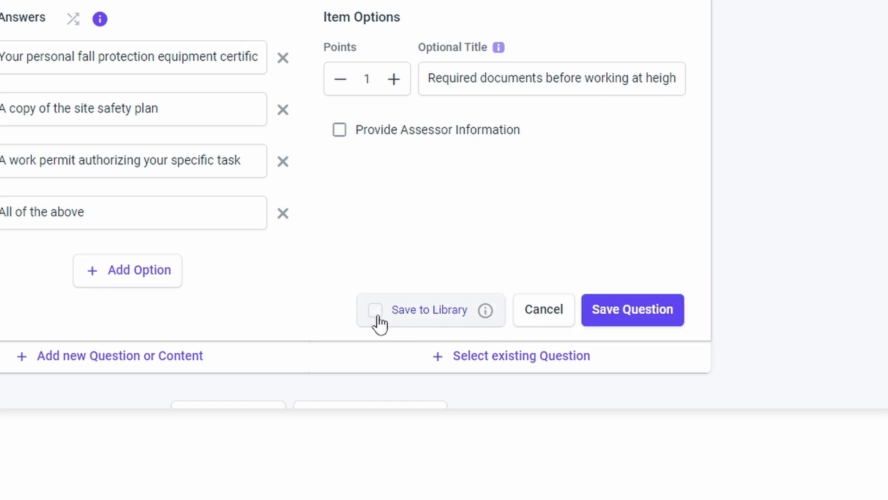
pyautogui.click(375, 309)
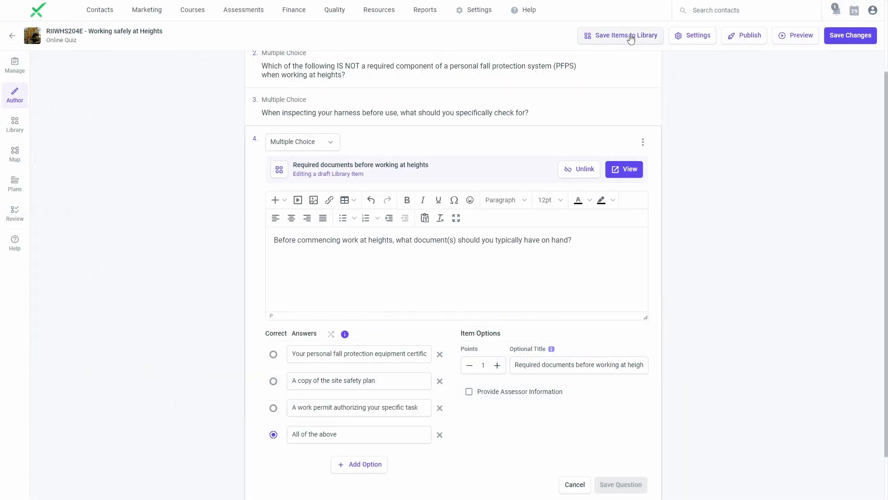
# - Save the electrical lines, PFPS component and harness inspection questions to the library
pyautogui.click(619, 35)
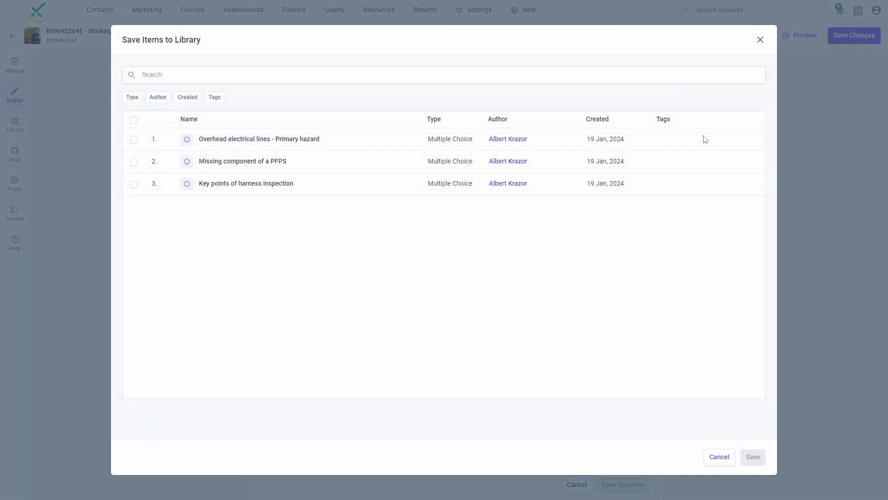
pyautogui.moveTo(463, 316)
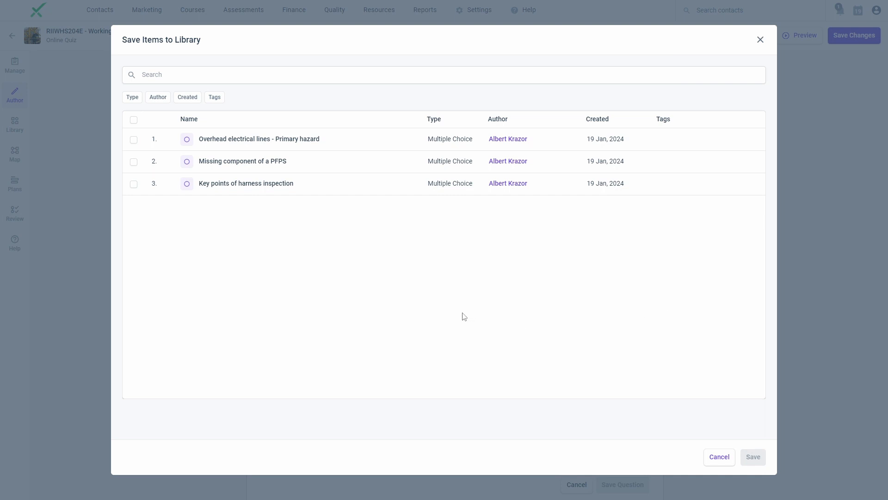
pyautogui.click(134, 119)
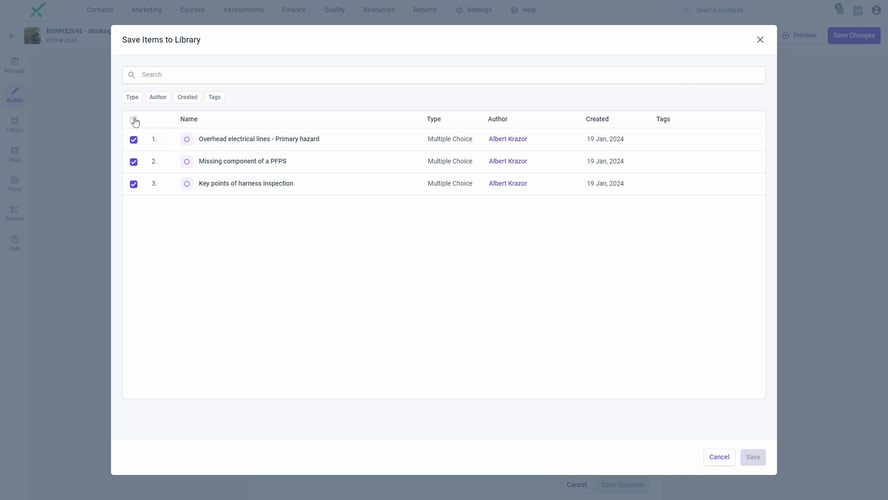
pyautogui.click(133, 119)
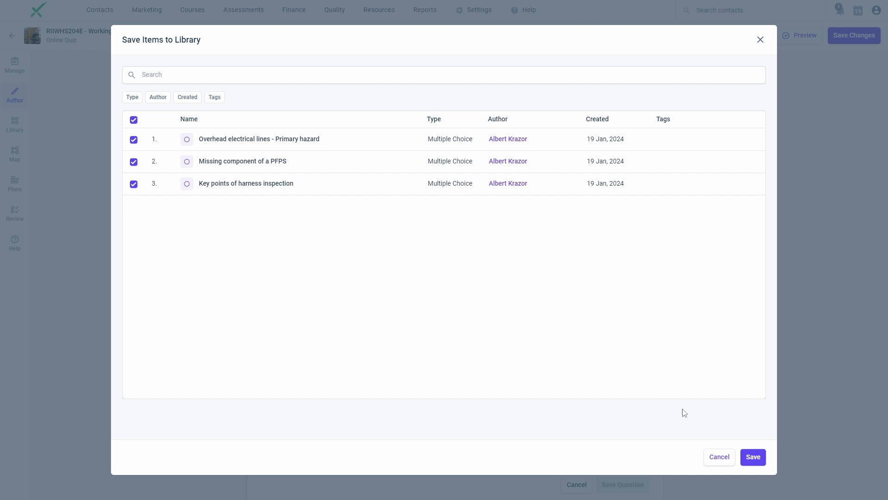
pyautogui.click(752, 456)
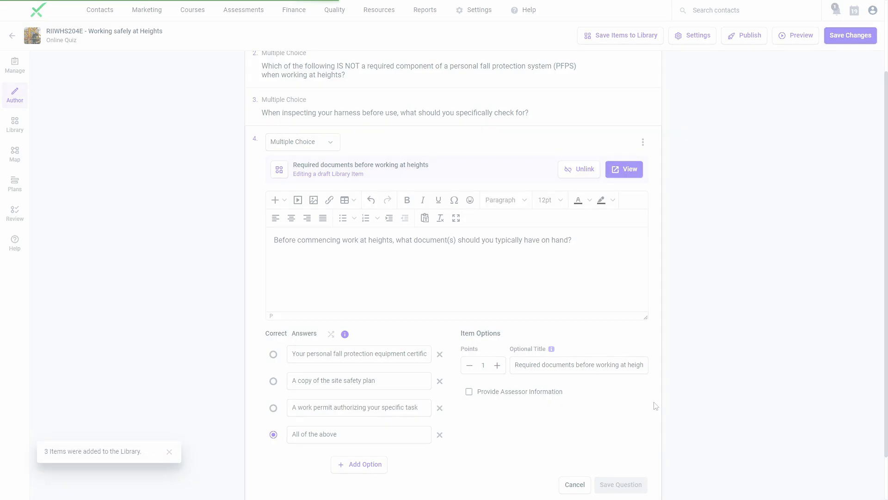
pyautogui.click(14, 94)
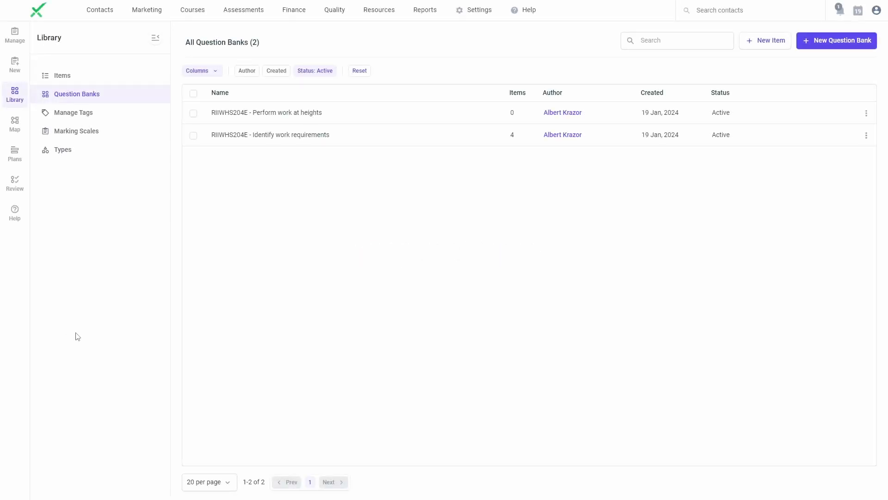
pyautogui.moveTo(225, 117)
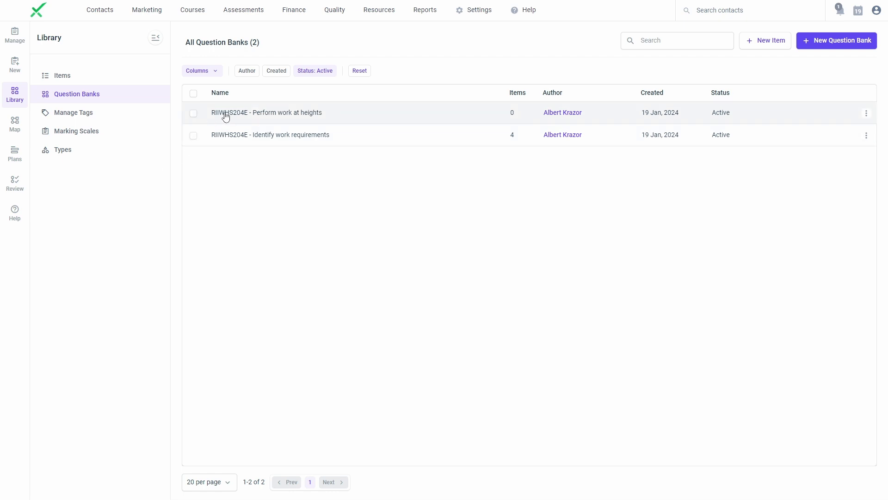
# - Move 'Before providing first aid, what ensures your safety?' to the top of the HLTAID011 bank
pyautogui.click(266, 112)
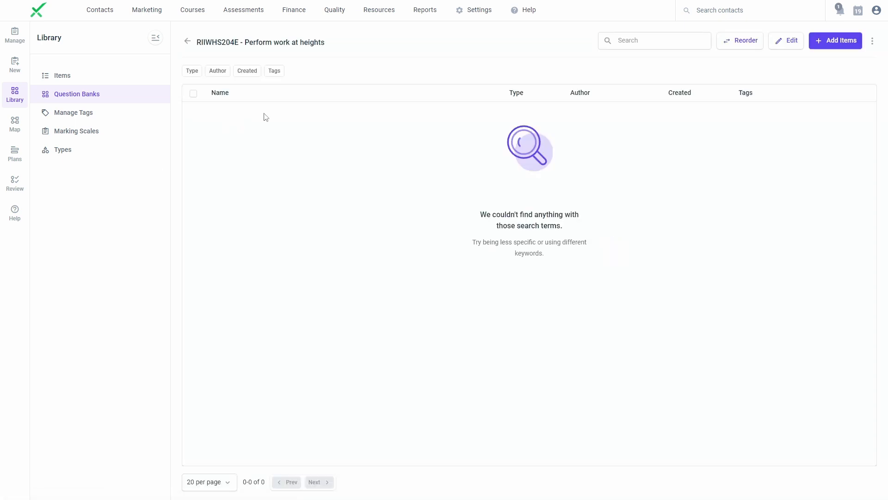
pyautogui.click(835, 41)
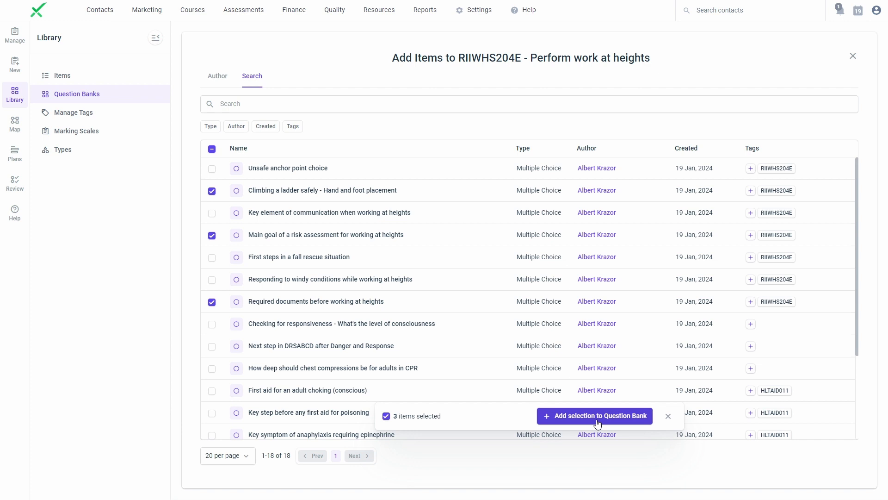
pyautogui.click(594, 416)
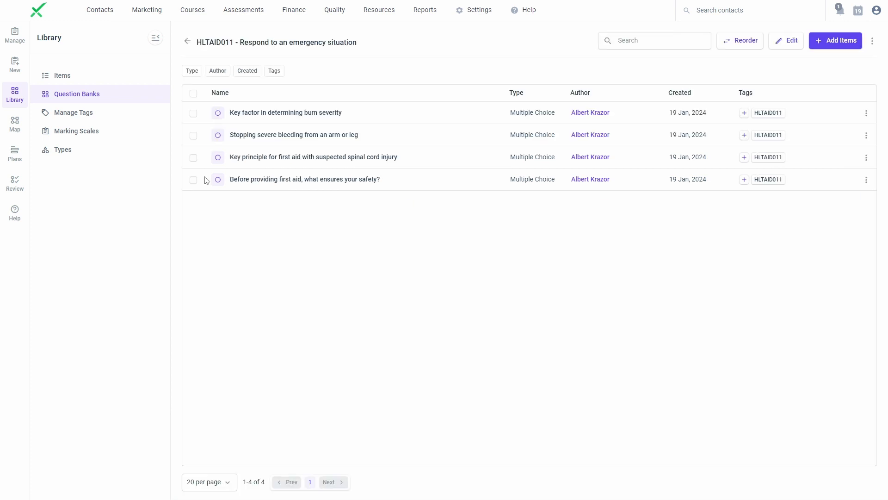
pyautogui.click(739, 40)
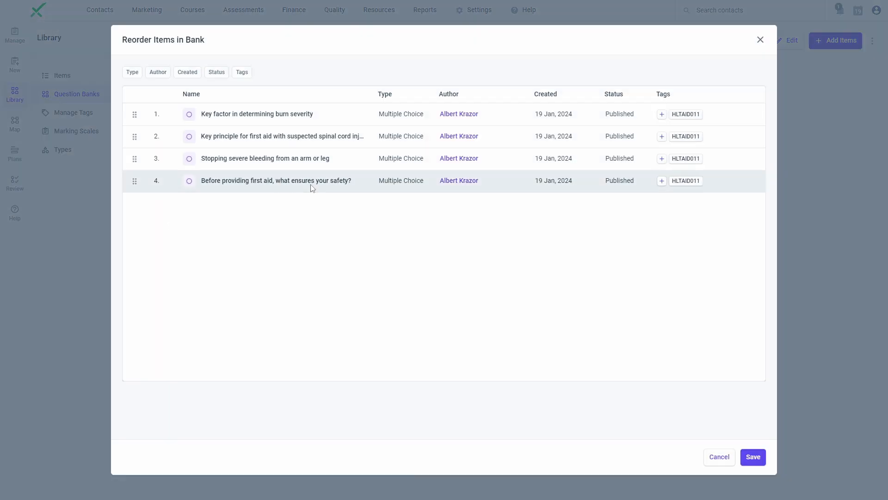
pyautogui.moveTo(134, 180); pyautogui.dragTo(134, 113)
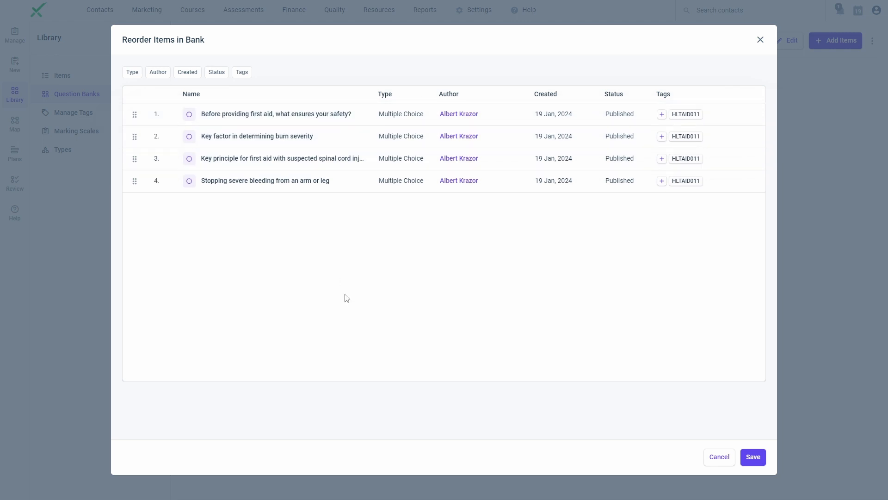
pyautogui.moveTo(756, 431)
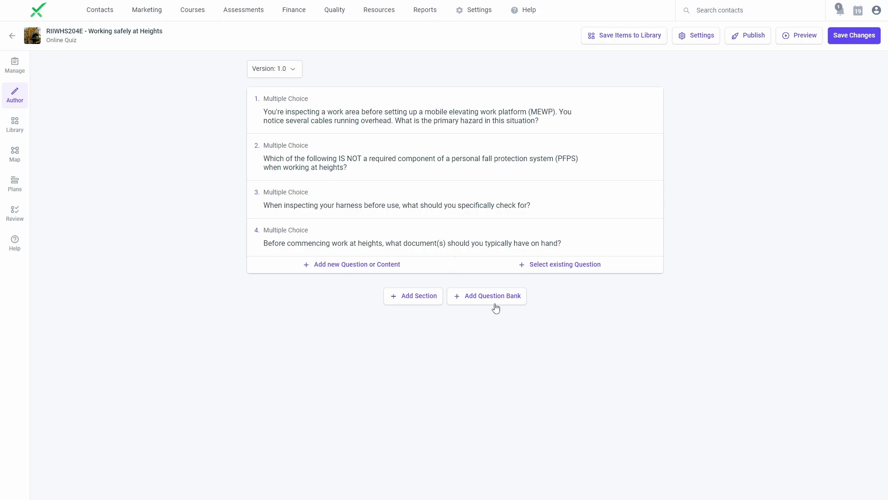
# - Add the Perform work at heights bank to the quiz with 3 questions, randomised
pyautogui.click(486, 296)
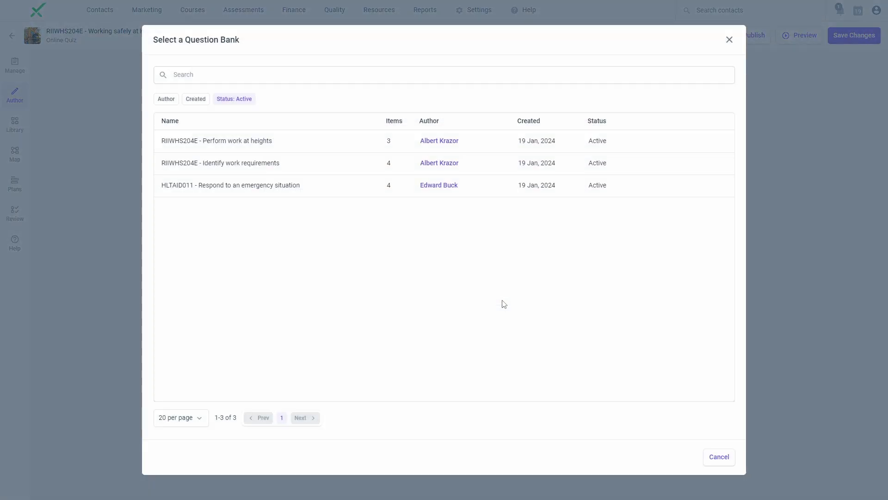
pyautogui.moveTo(500, 305)
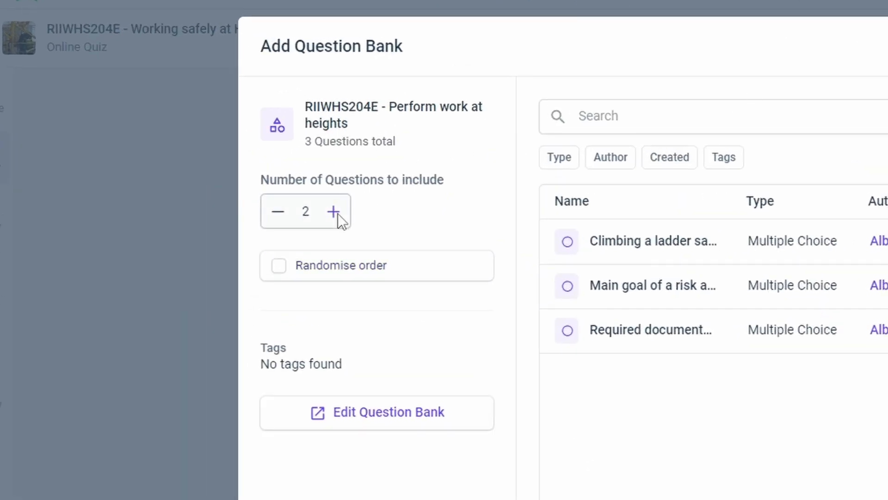
pyautogui.click(333, 211)
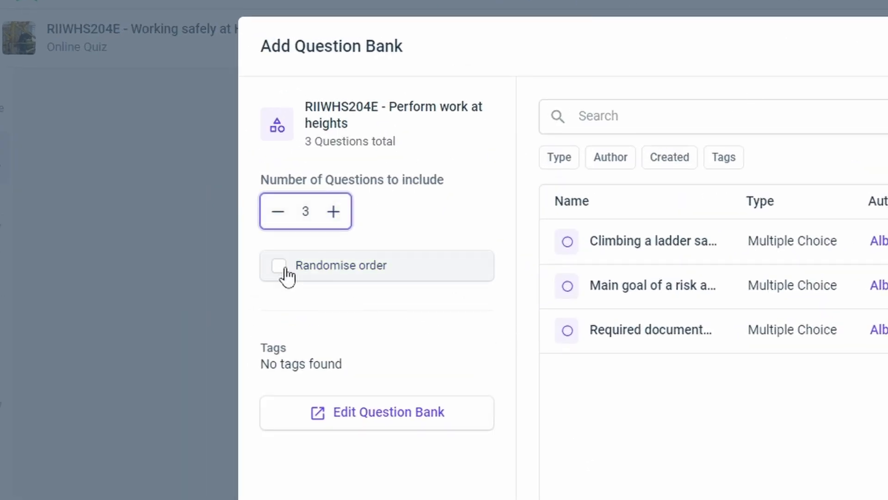
pyautogui.click(278, 265)
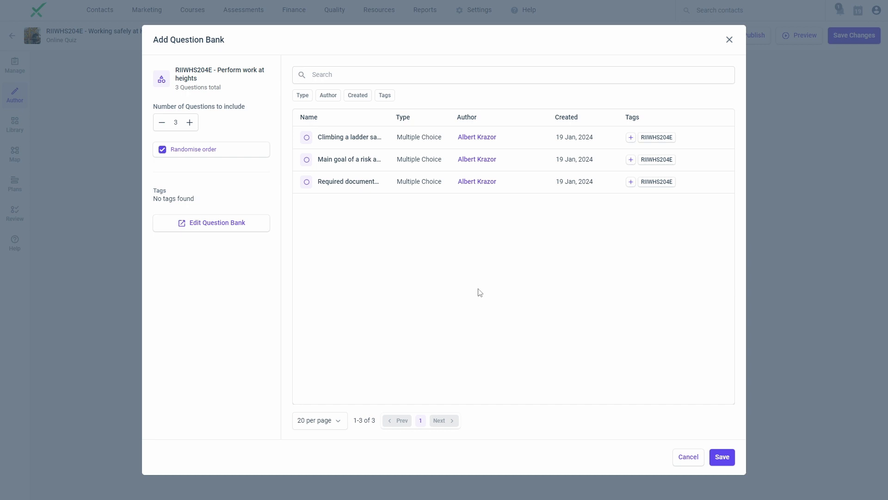
pyautogui.click(687, 457)
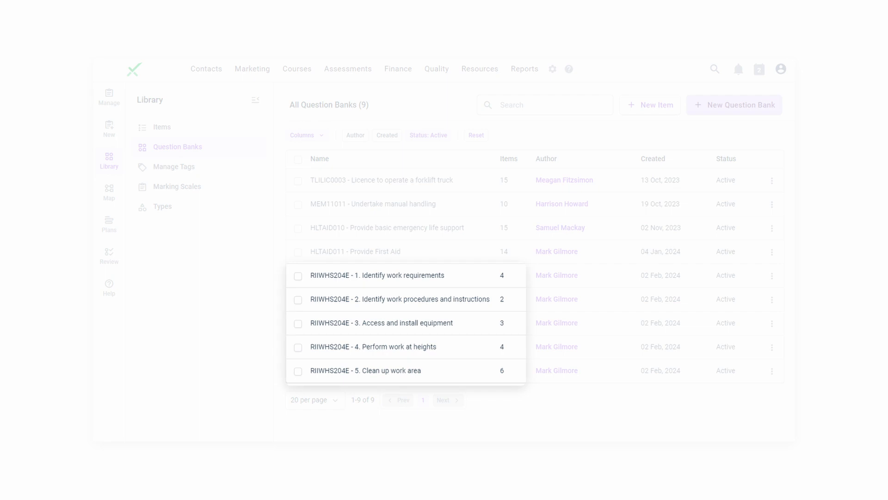
# - Show the library tag list holding RIIWHS204E and HLTAID011
pyautogui.click(355, 251)
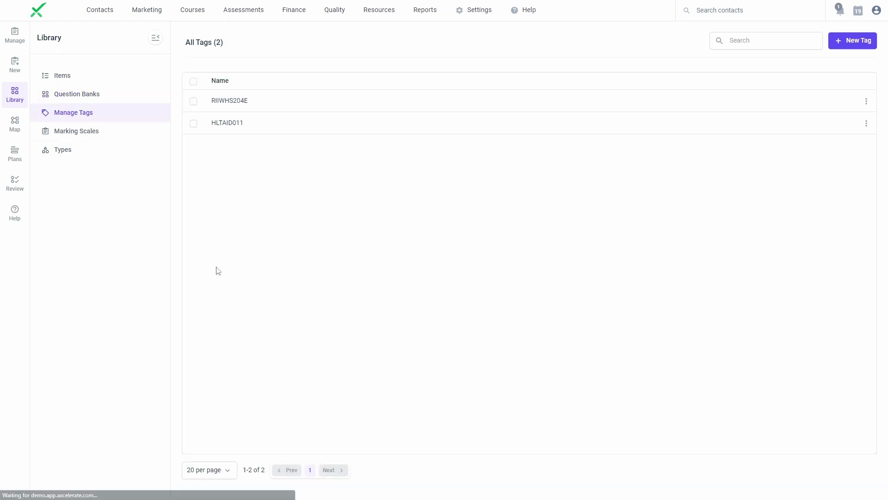
pyautogui.moveTo(326, 353)
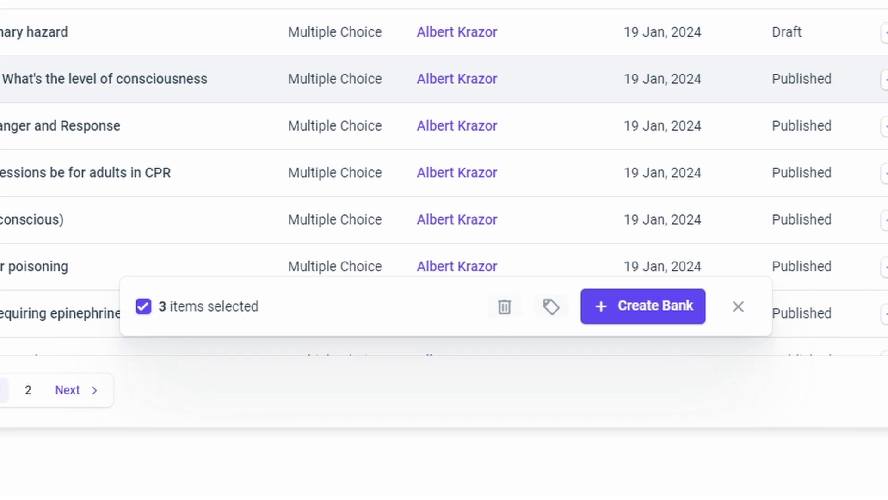
pyautogui.moveTo(436, 278)
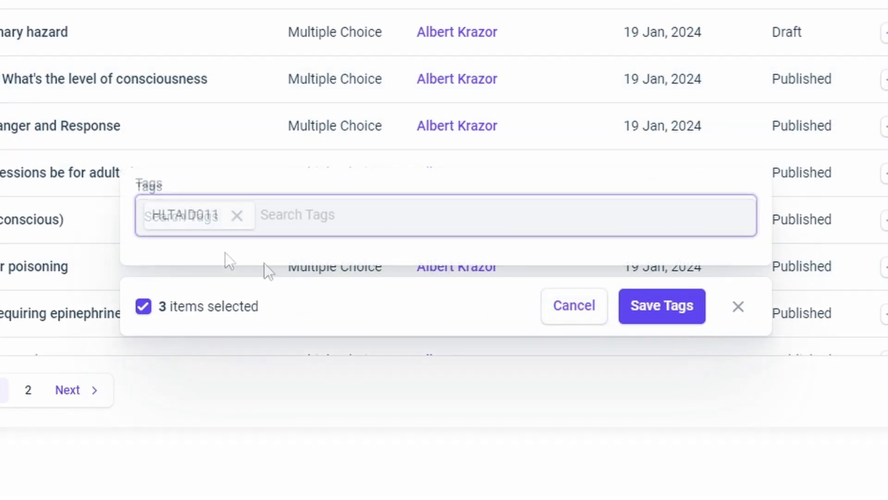
# - Save the HLTAID011 tag onto the three selected first-aid items
pyautogui.click(661, 306)
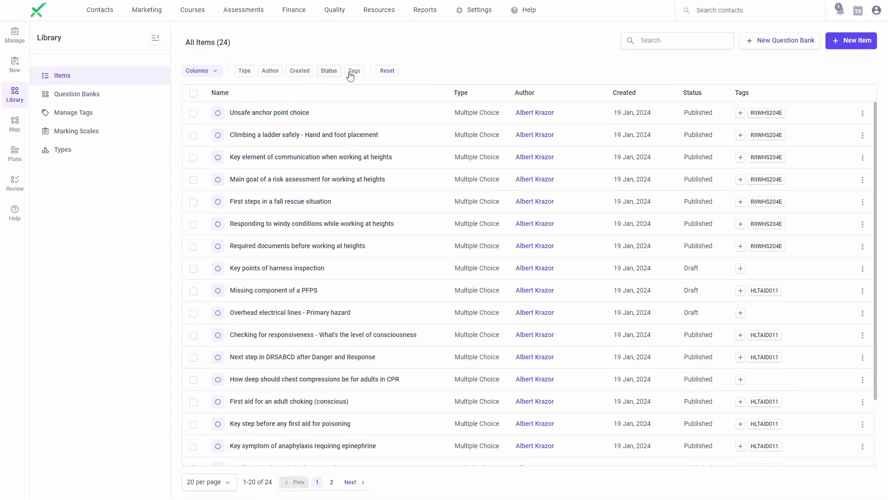
pyautogui.click(353, 70)
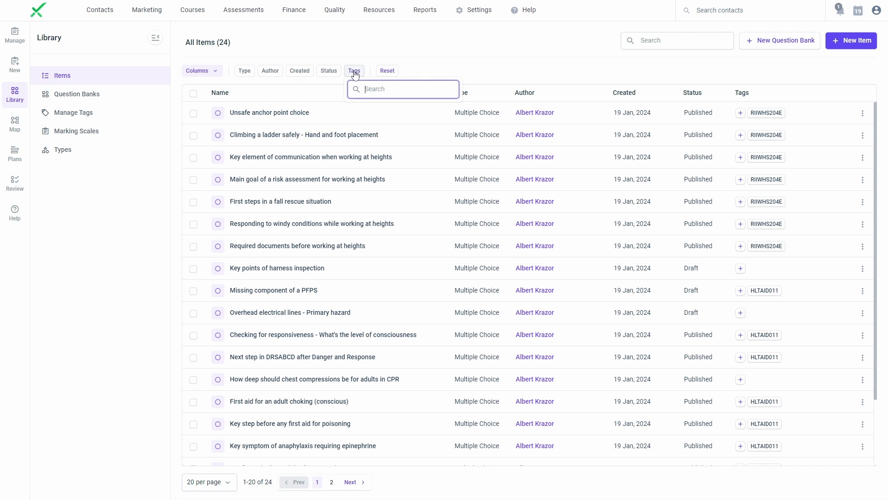
pyautogui.write('HLT')
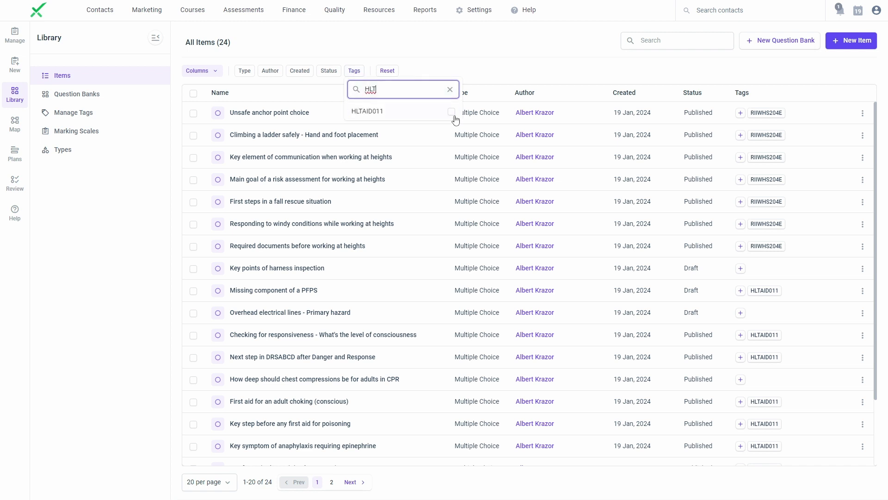
pyautogui.click(451, 111)
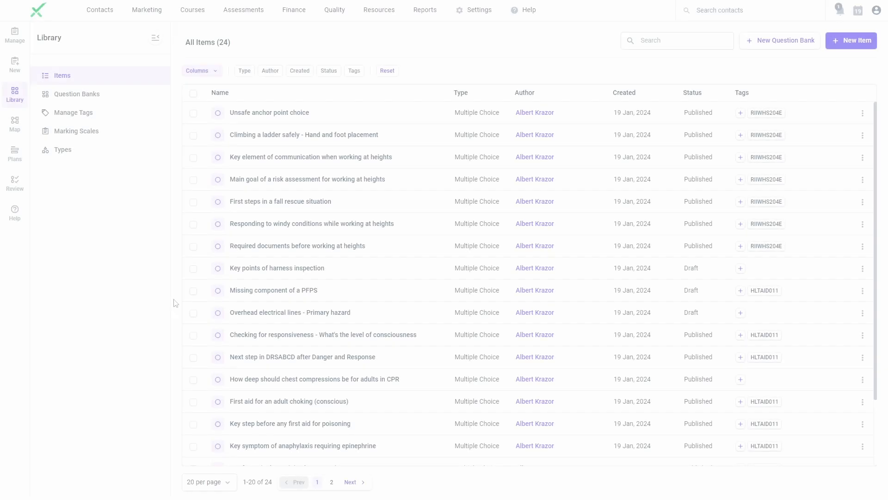
# - Review the Key actions marking scale in Marking Scales and save it
pyautogui.click(75, 131)
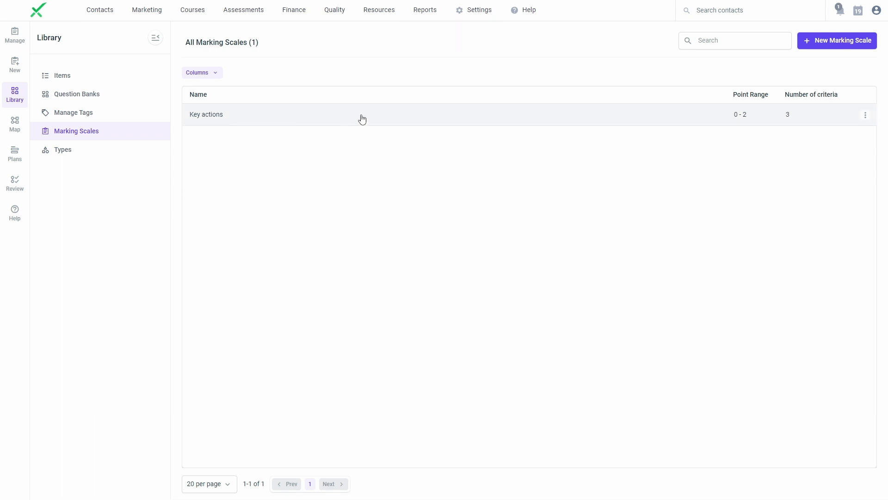
pyautogui.click(206, 114)
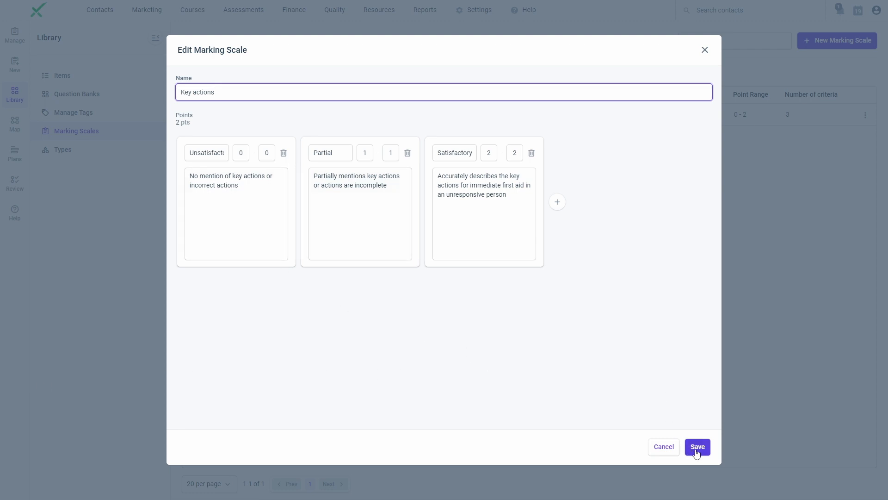
pyautogui.click(697, 446)
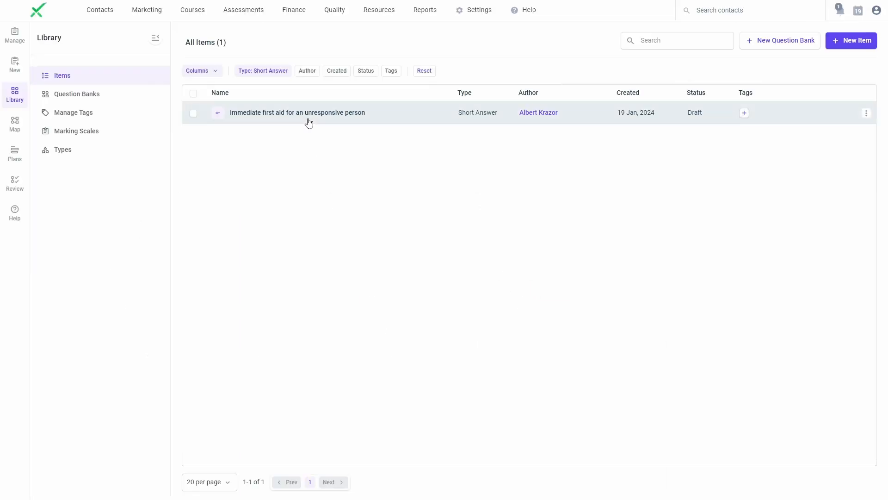
# - Give the Immediate first aid item the Key actions (0–2) marking scale and save it
pyautogui.click(298, 112)
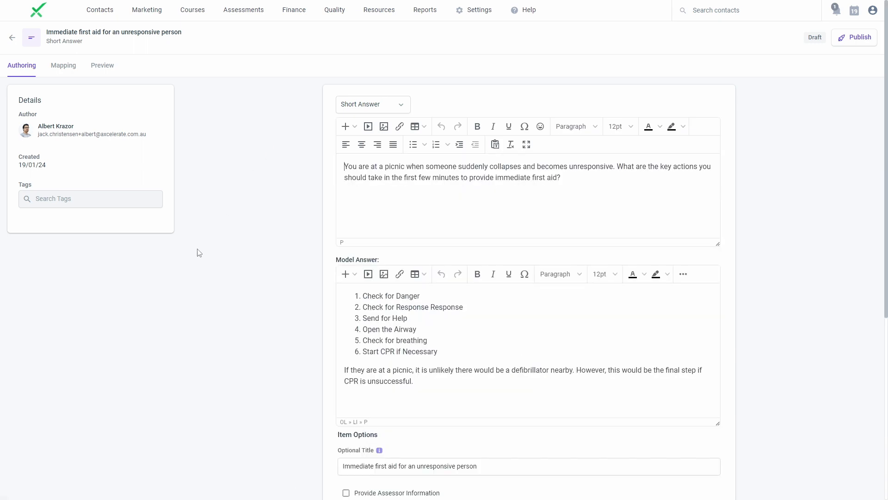
pyautogui.scroll(-3)
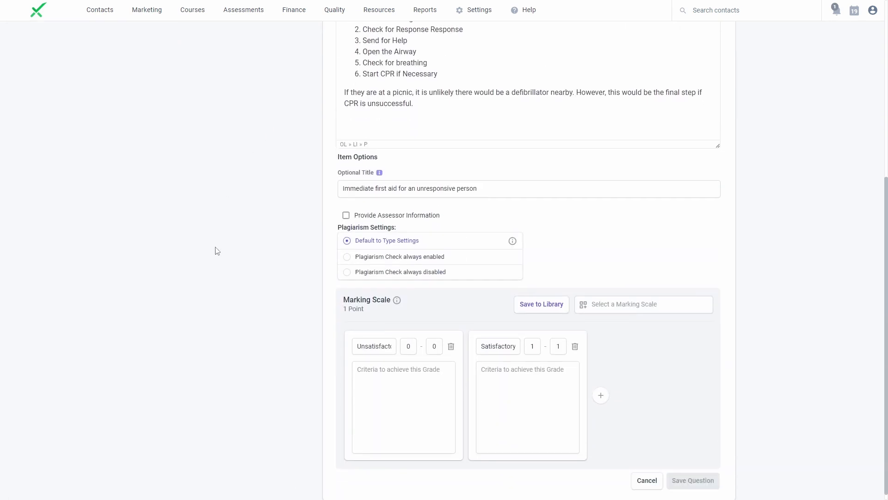
pyautogui.write('key')
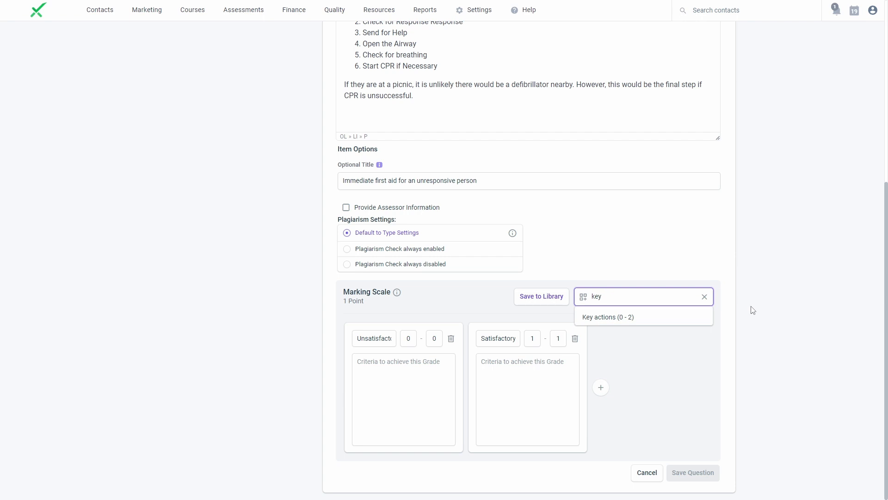
pyautogui.click(607, 316)
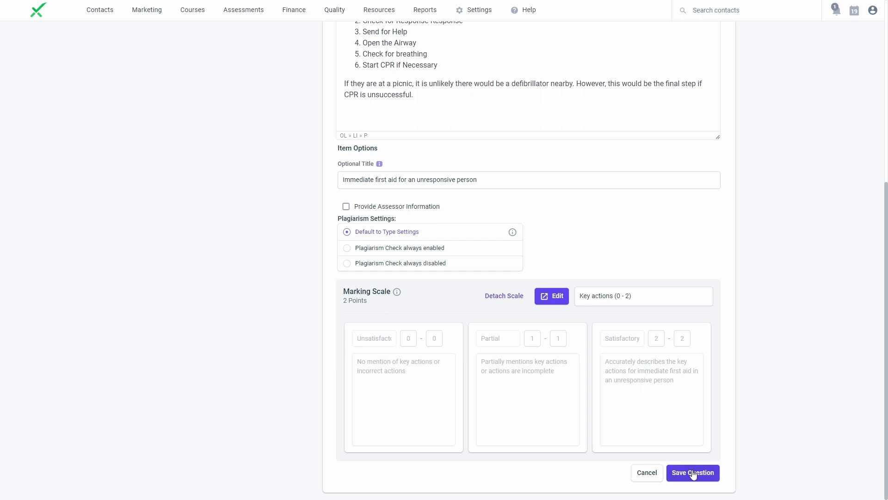
pyautogui.click(692, 472)
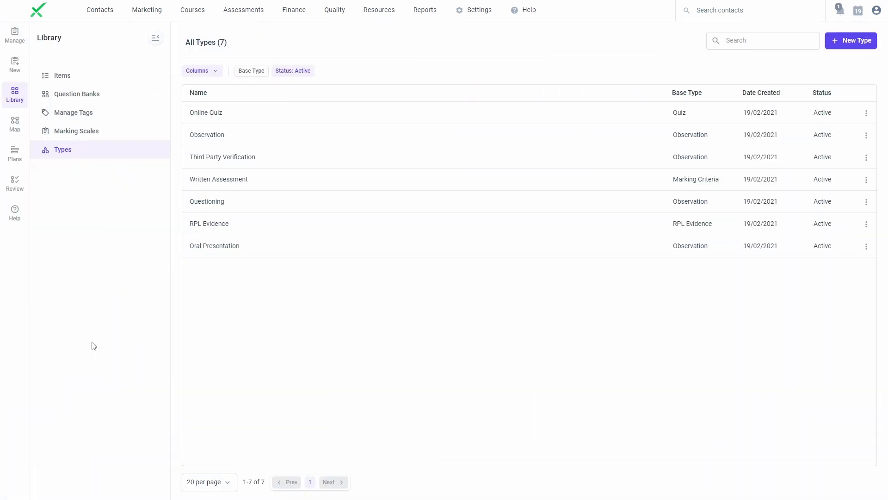
# - Start a new assessment type, leaving the form blank with Observation as base type
pyautogui.click(851, 40)
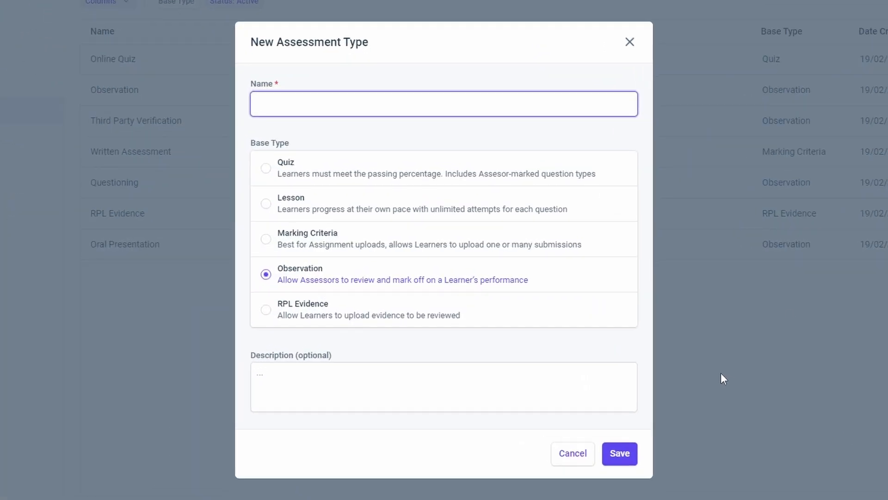
pyautogui.click(619, 454)
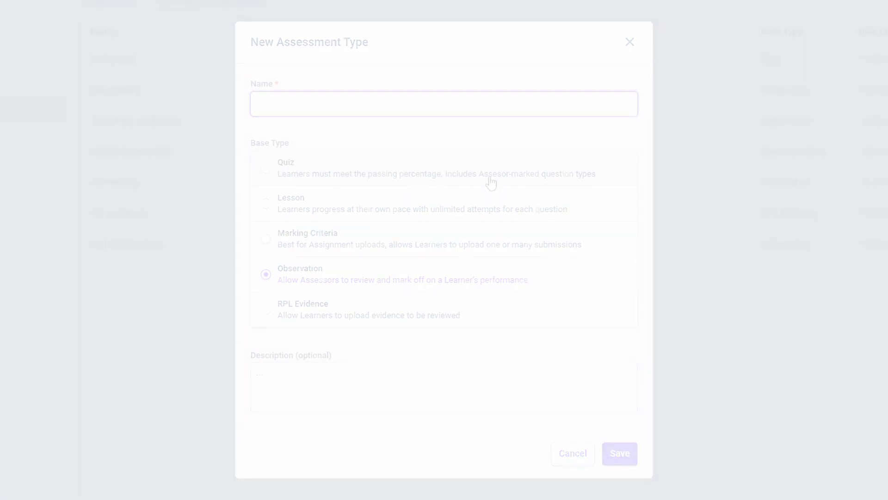